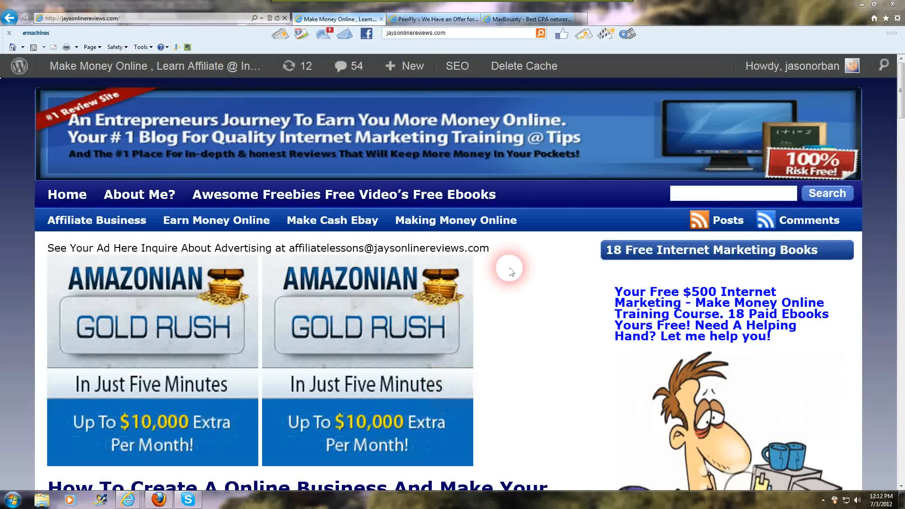
{"action": "mouse_move", "coordinate": [525, 24]}
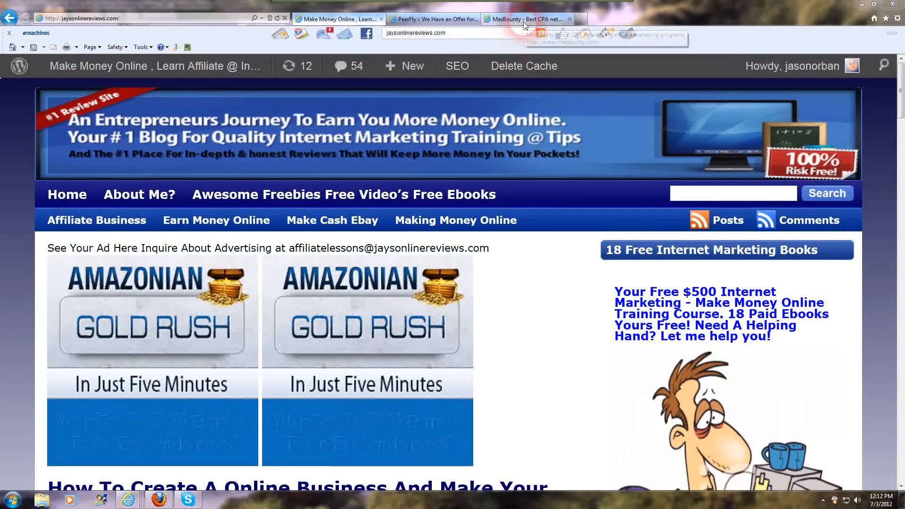
Switch to the 'MaxBounty - Best CPA net...' tab to show the MaxBounty homepage.
{"action": "left_click", "coordinate": [525, 19]}
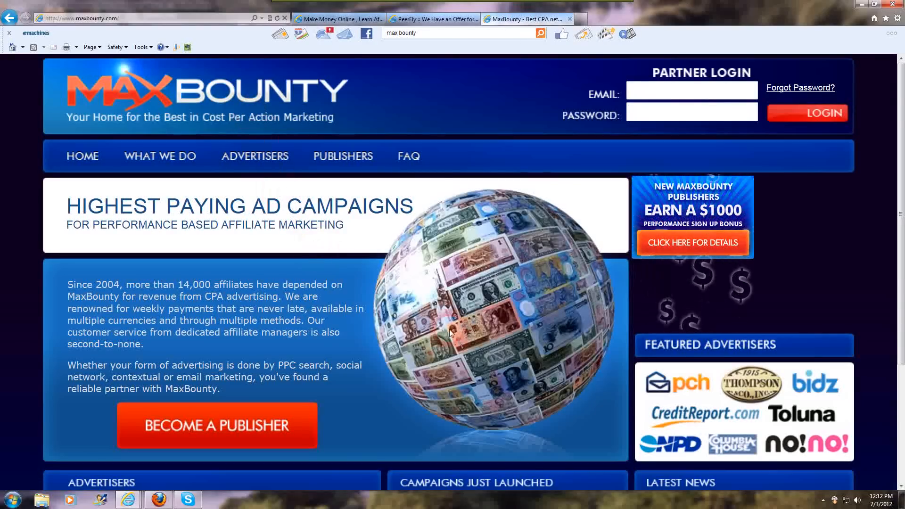
{"action": "mouse_move", "coordinate": [600, 355]}
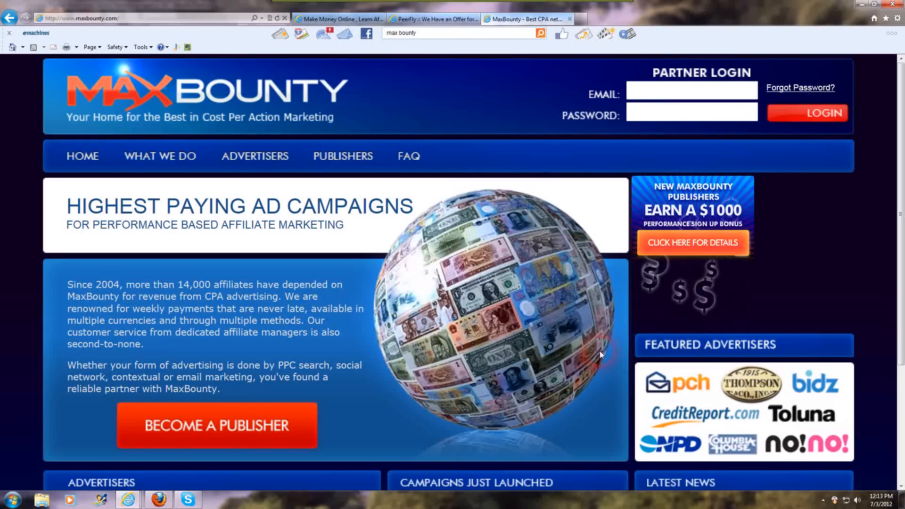
{"action": "mouse_move", "coordinate": [429, 72]}
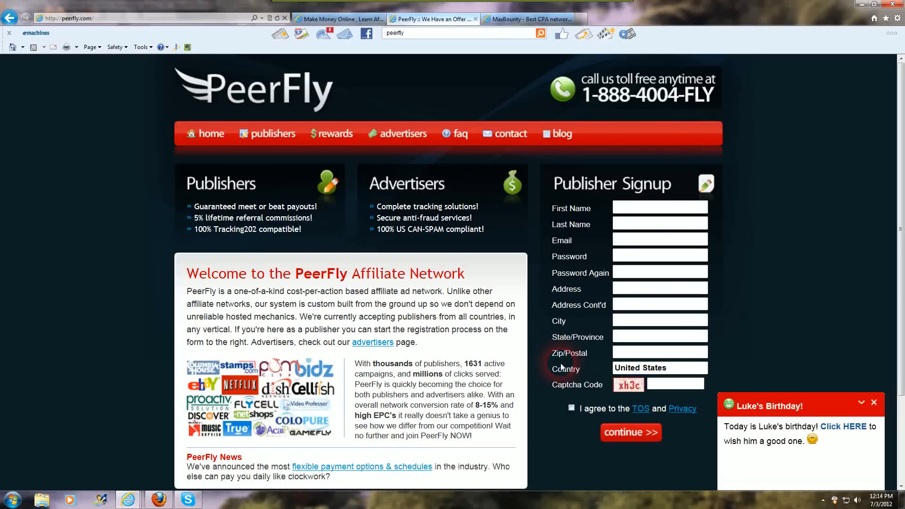
{"action": "mouse_move", "coordinate": [545, 362]}
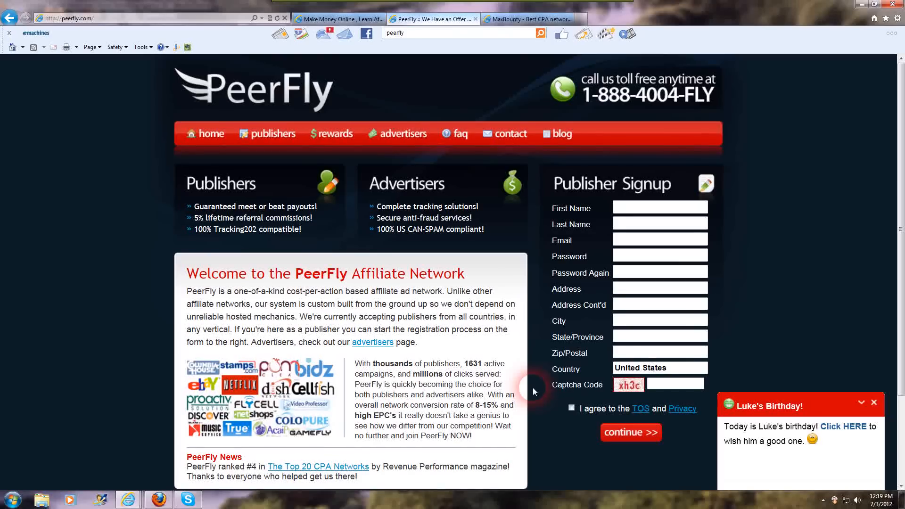
{"action": "mouse_move", "coordinate": [540, 407]}
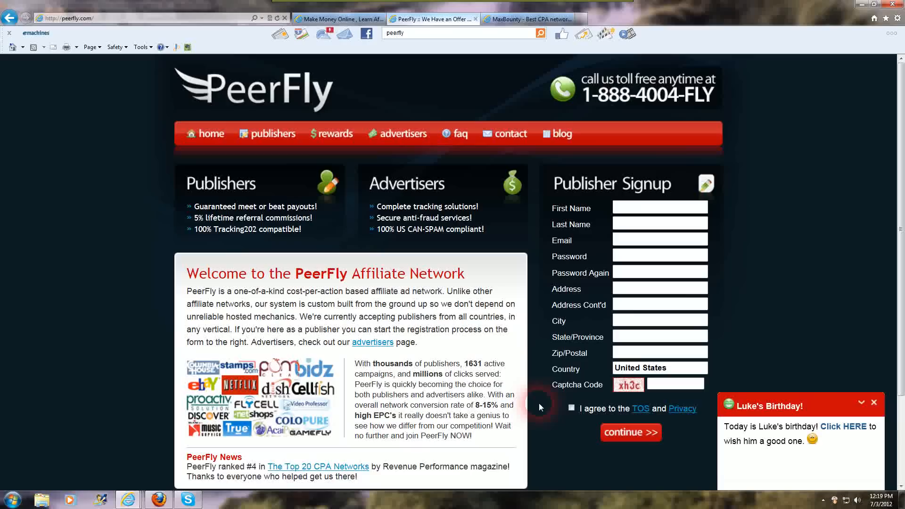